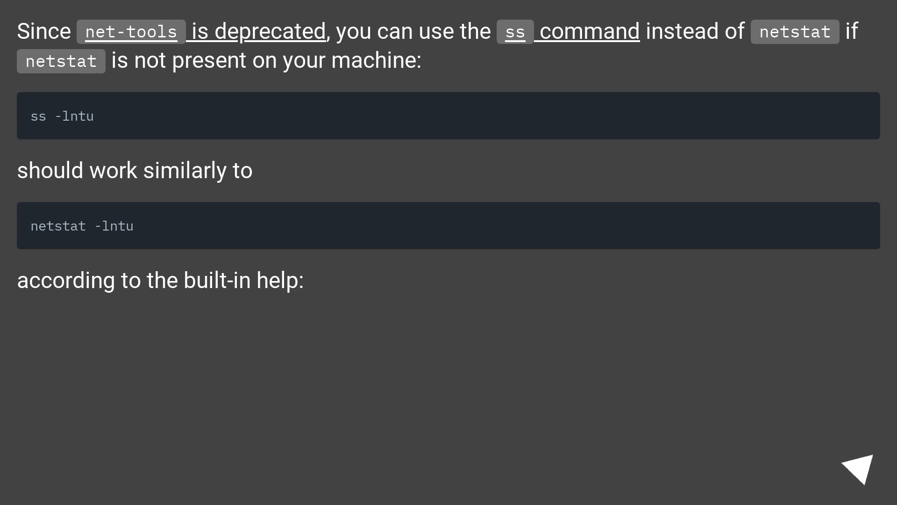
left_click(863, 464)
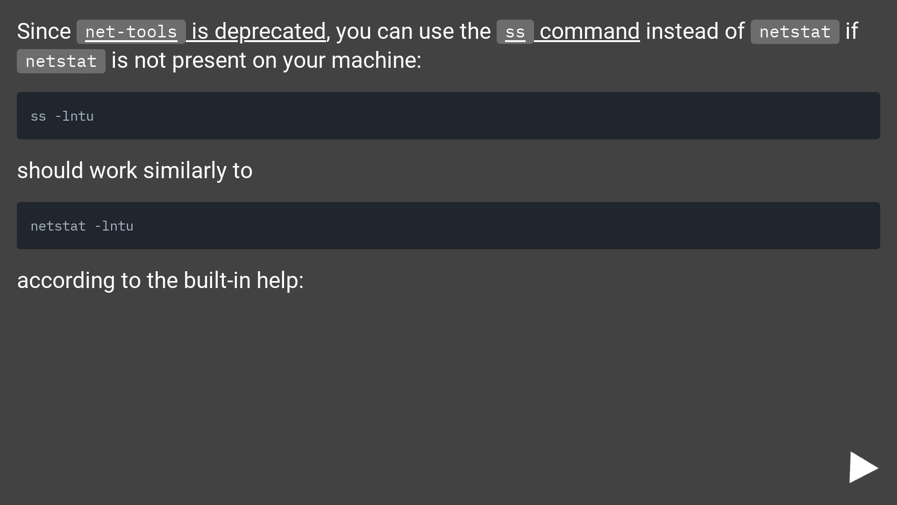
left_click(861, 466)
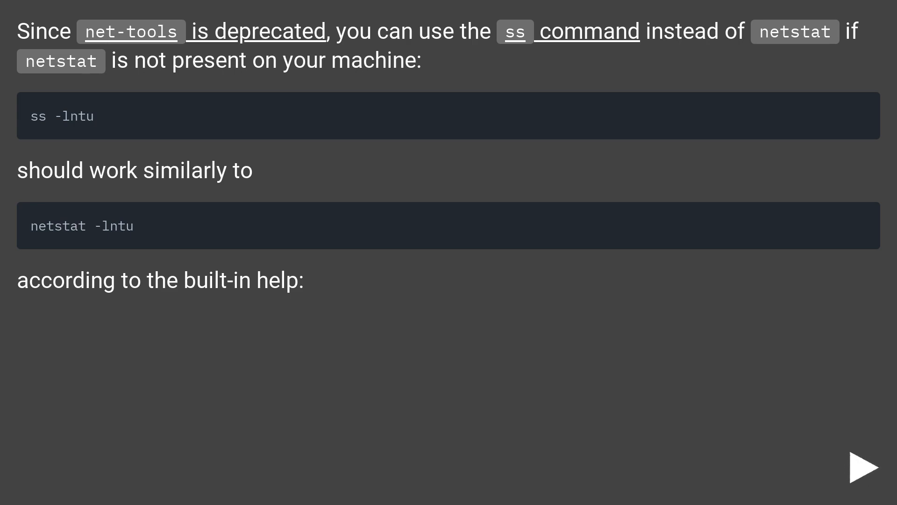
left_click(861, 466)
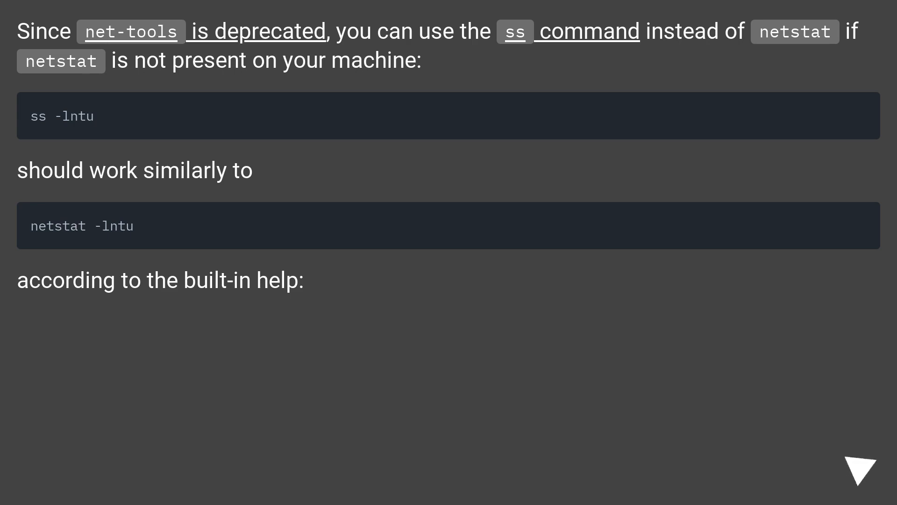
scroll("down", 3)
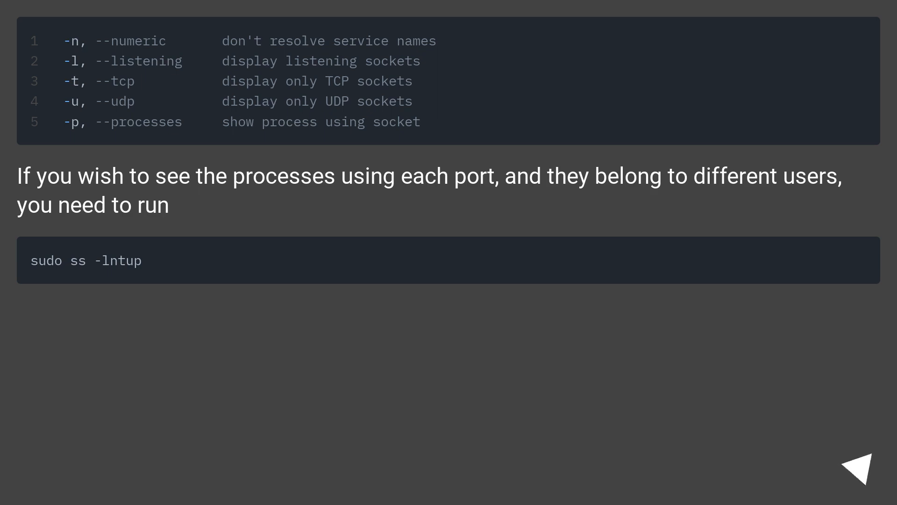
left_click(855, 465)
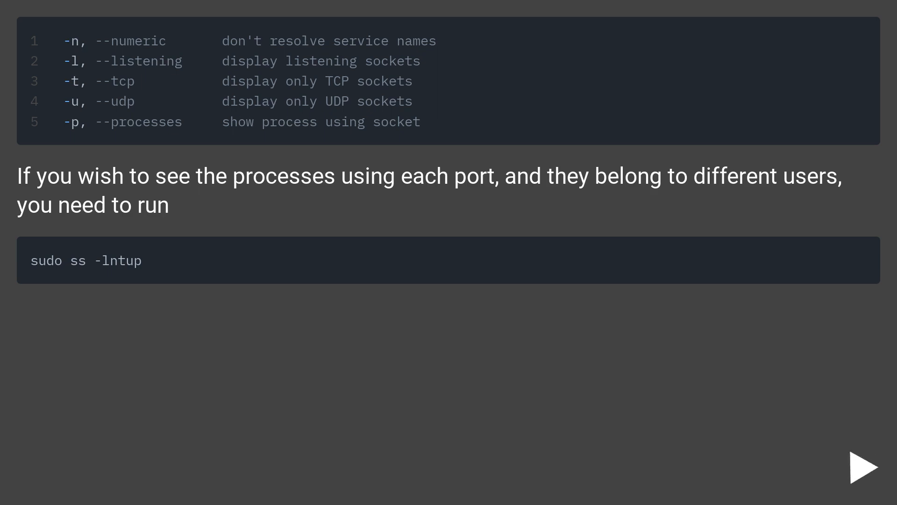
left_click(862, 467)
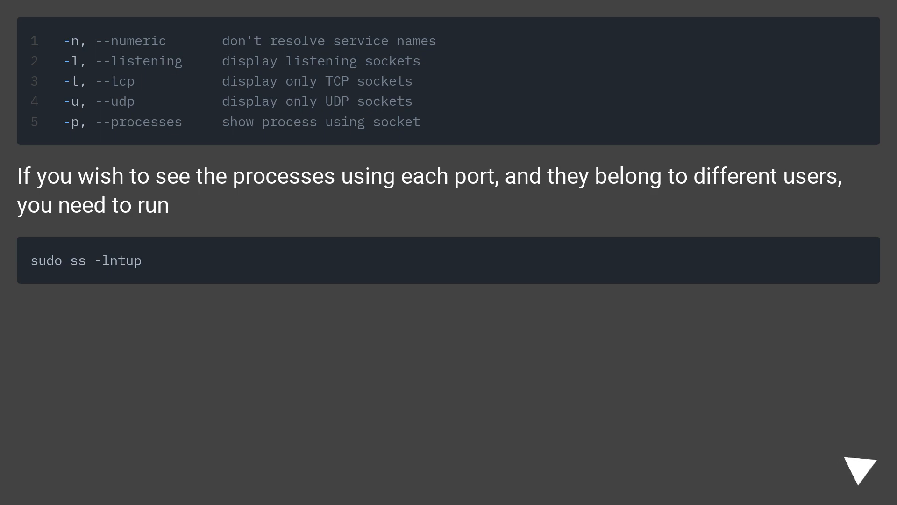
left_click(861, 467)
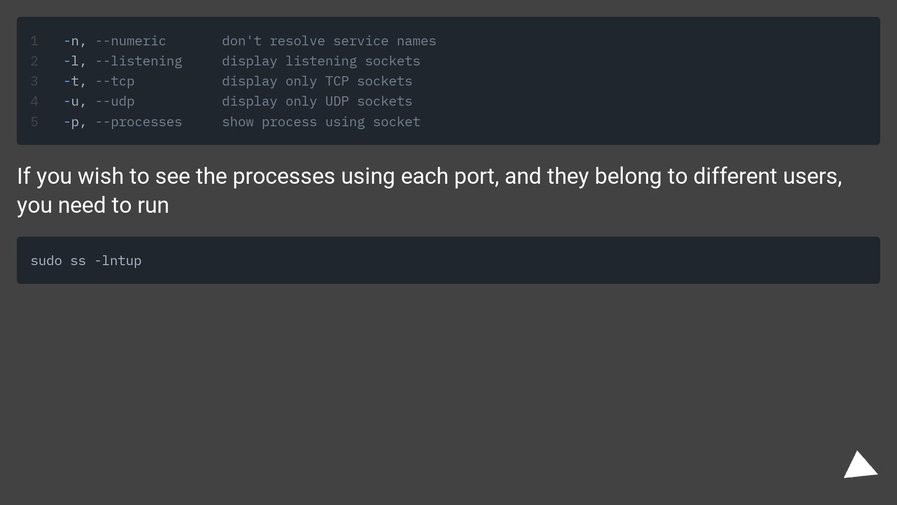